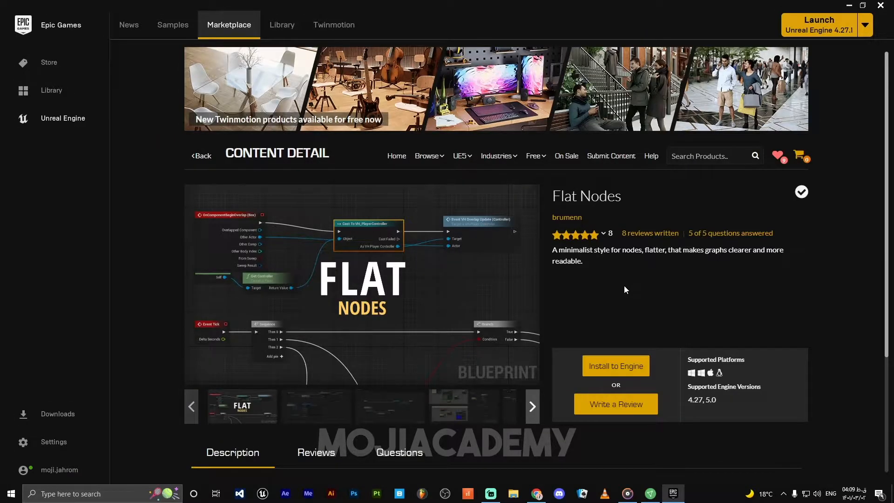
Browse the Flat Nodes vault entry and enlarge its preview image.
{"action": "scroll", "scroll_direction": "down", "scroll_amount": 3}
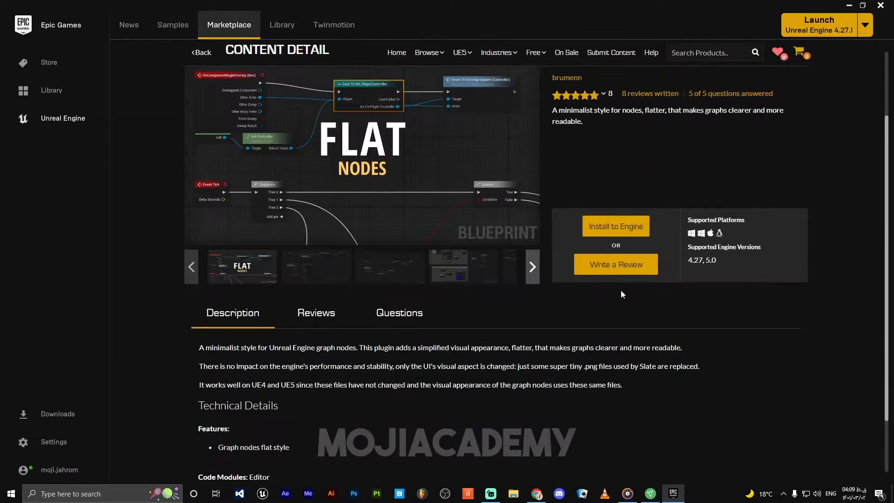
{"action": "scroll", "scroll_direction": "up", "scroll_amount": 3}
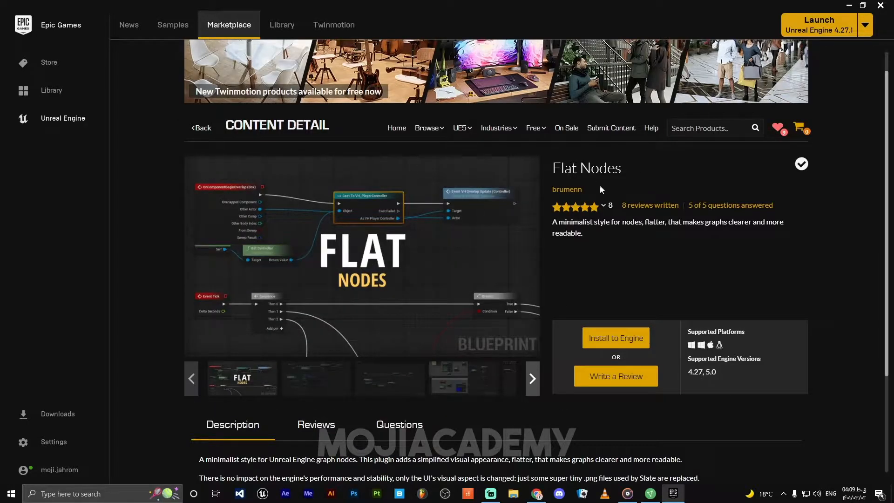
{"action": "mouse_move", "coordinate": [470, 209]}
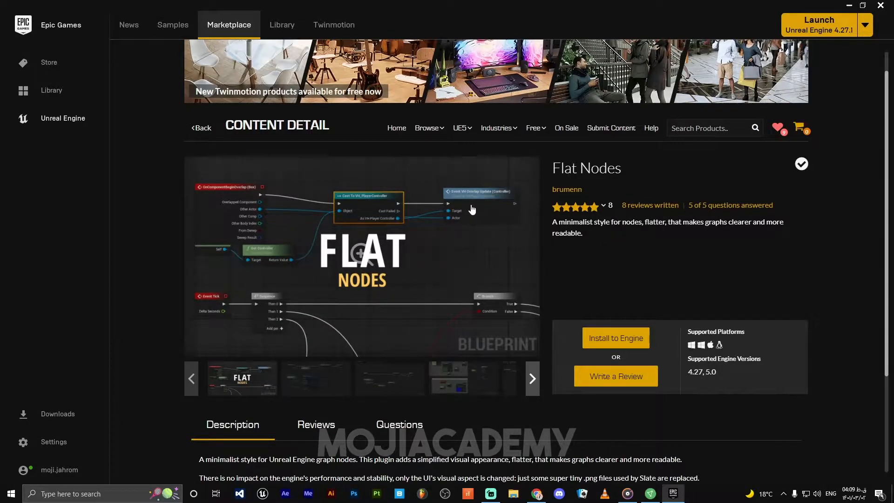
{"action": "mouse_move", "coordinate": [631, 167]}
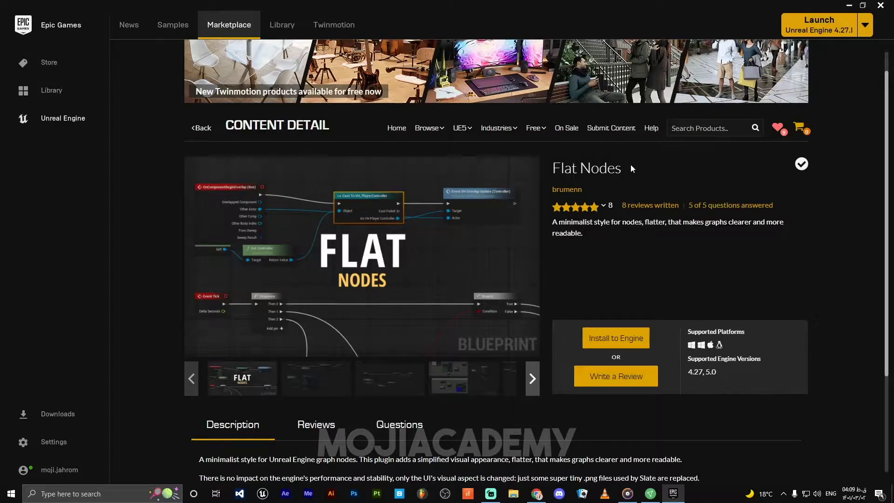
{"action": "mouse_move", "coordinate": [634, 174]}
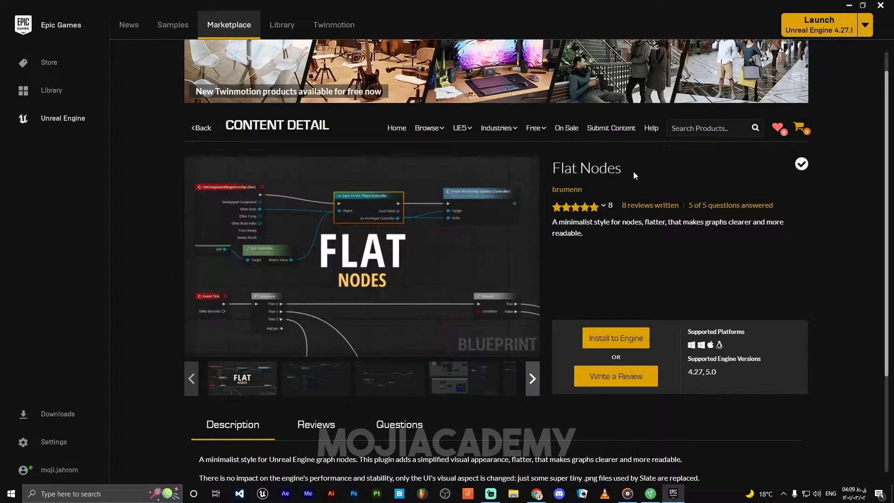
{"action": "scroll", "scroll_direction": "down", "scroll_amount": 3}
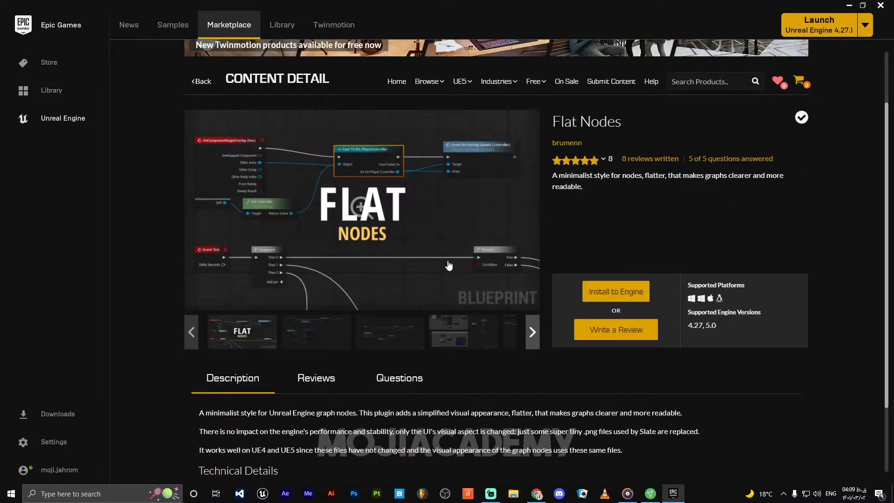
{"action": "left_click", "coordinate": [363, 208]}
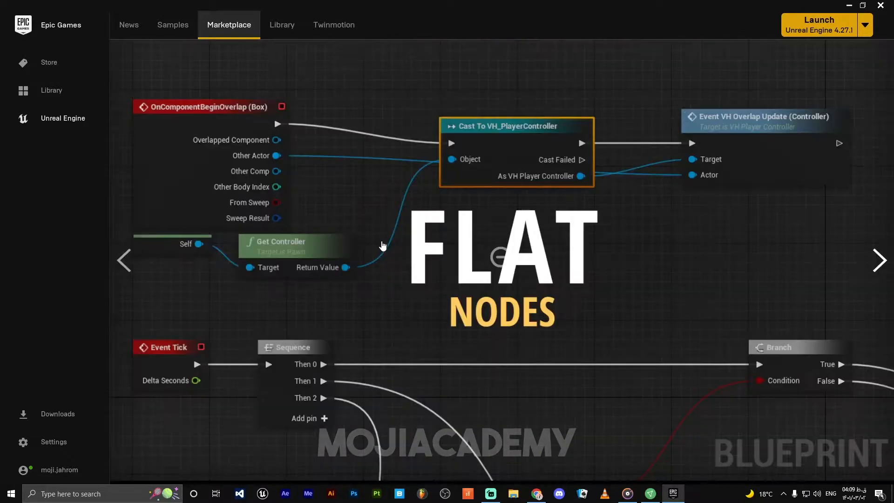
{"action": "mouse_move", "coordinate": [393, 244]}
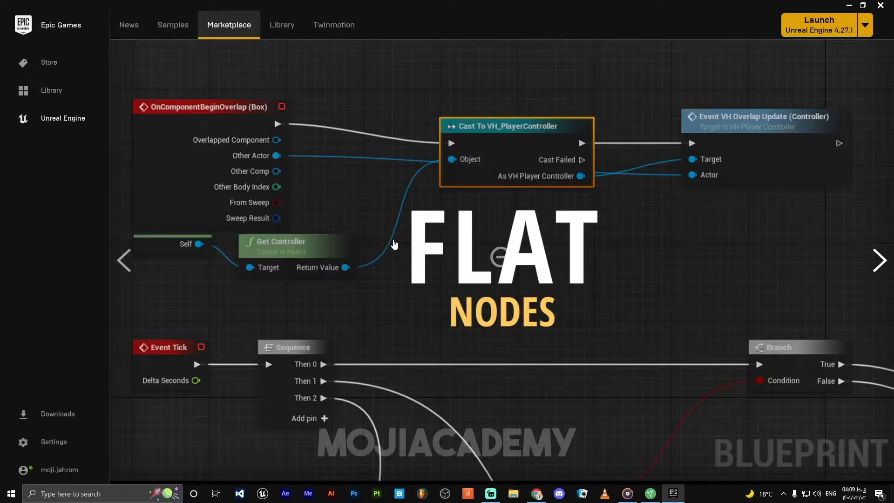
{"action": "mouse_move", "coordinate": [435, 206]}
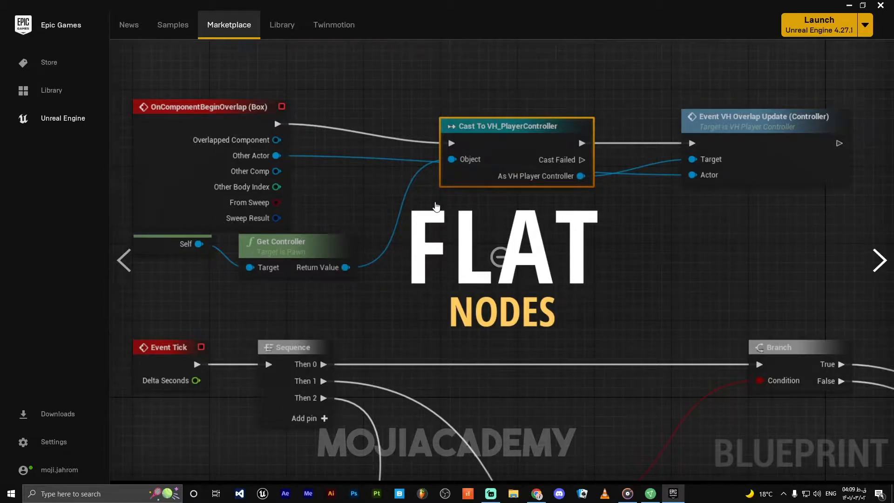
{"action": "mouse_move", "coordinate": [770, 117]}
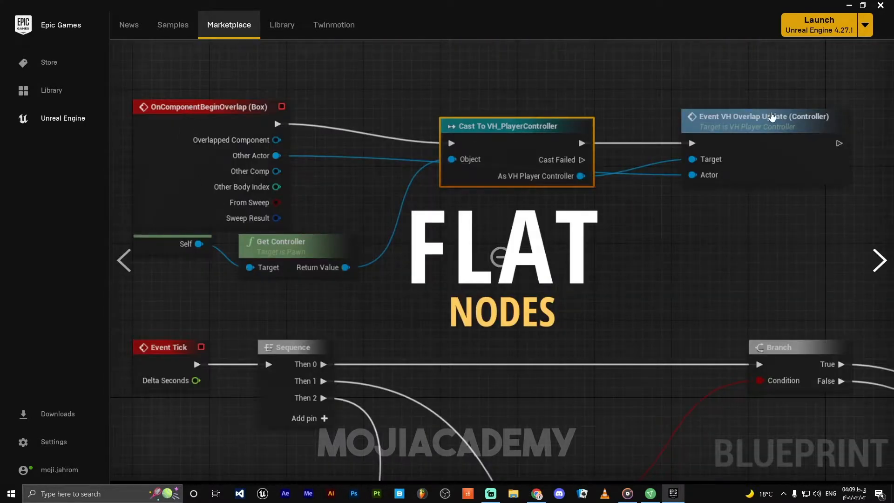
{"action": "mouse_move", "coordinate": [278, 375]}
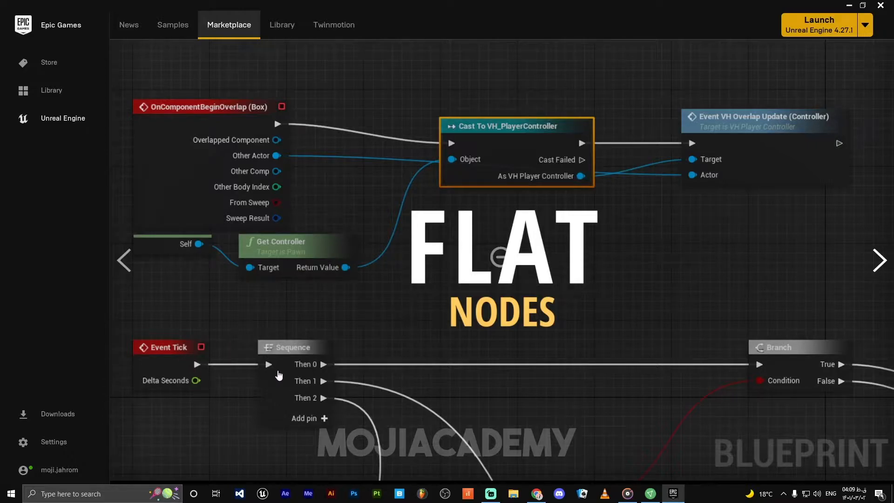
{"action": "mouse_move", "coordinate": [400, 240]}
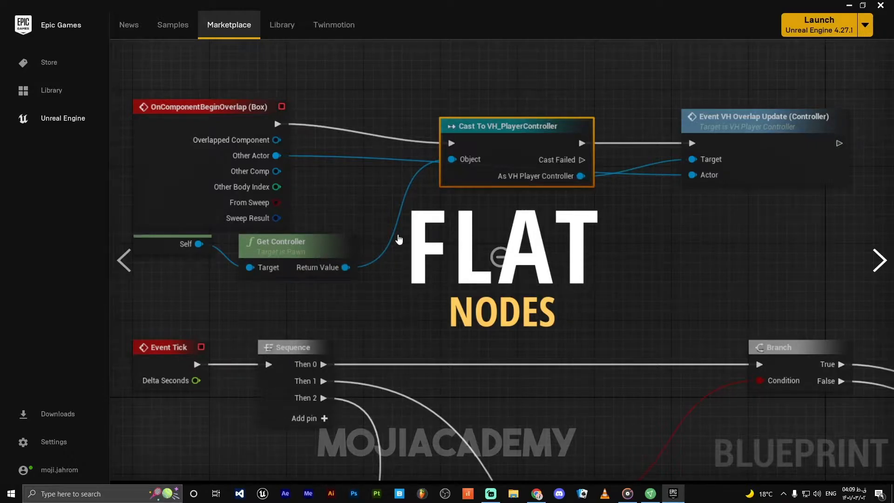
{"action": "mouse_move", "coordinate": [636, 139]}
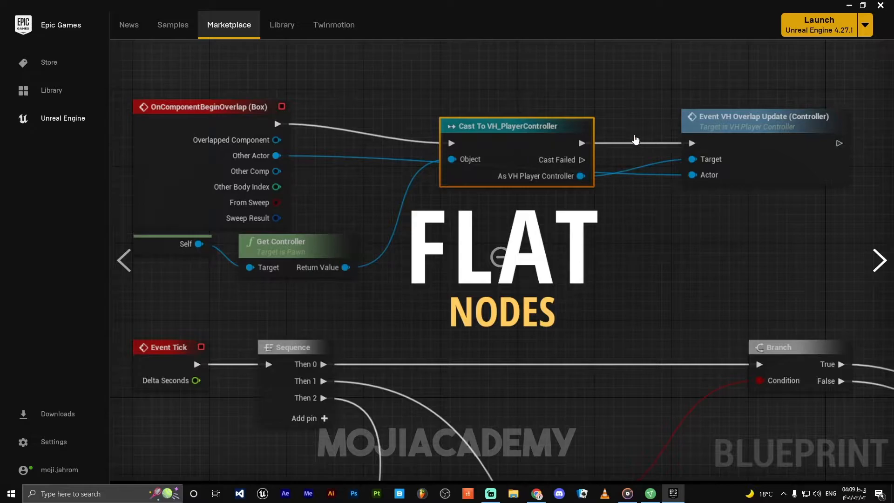
{"action": "mouse_move", "coordinate": [554, 264]}
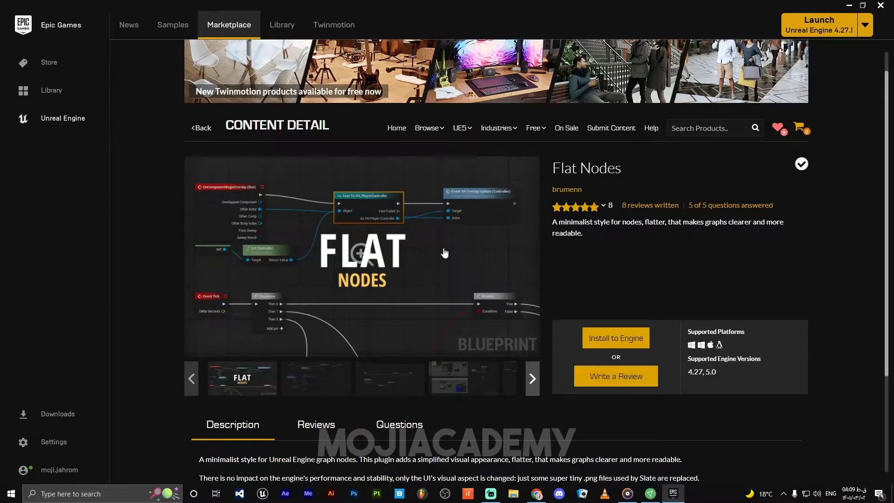
{"action": "mouse_move", "coordinate": [459, 217]}
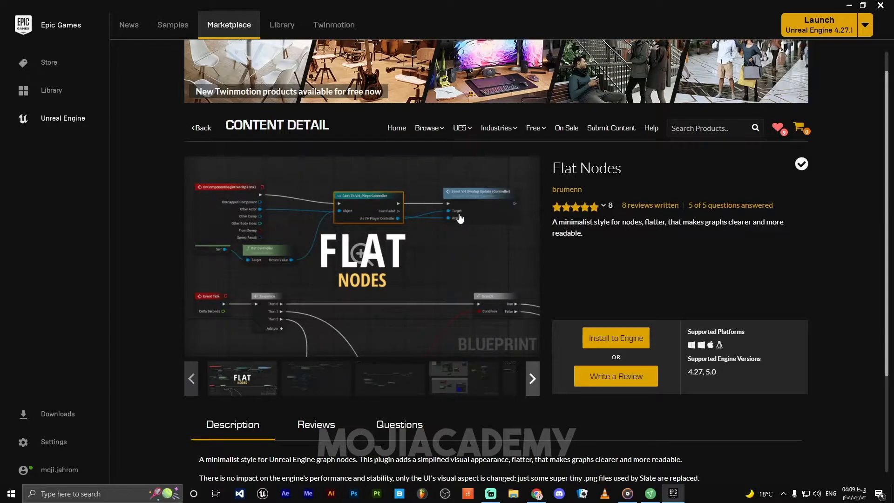
{"action": "scroll", "scroll_direction": "up", "scroll_amount": 3}
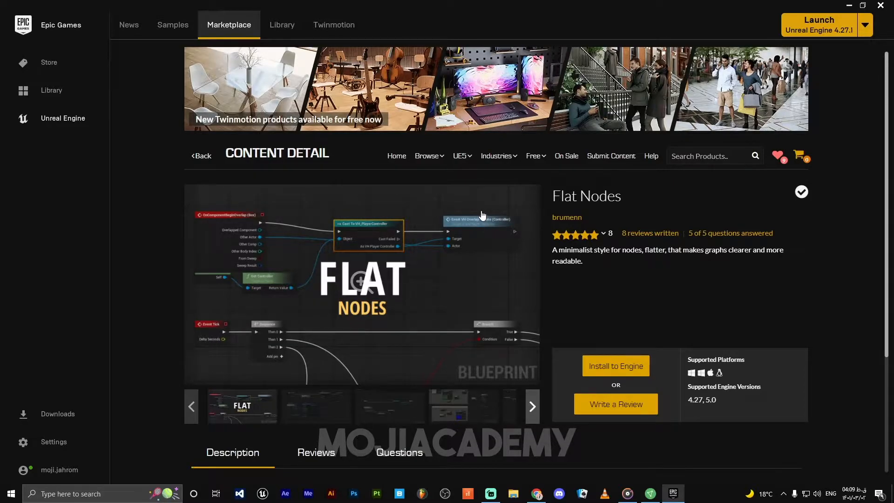
{"action": "scroll", "scroll_direction": "down", "scroll_amount": 3}
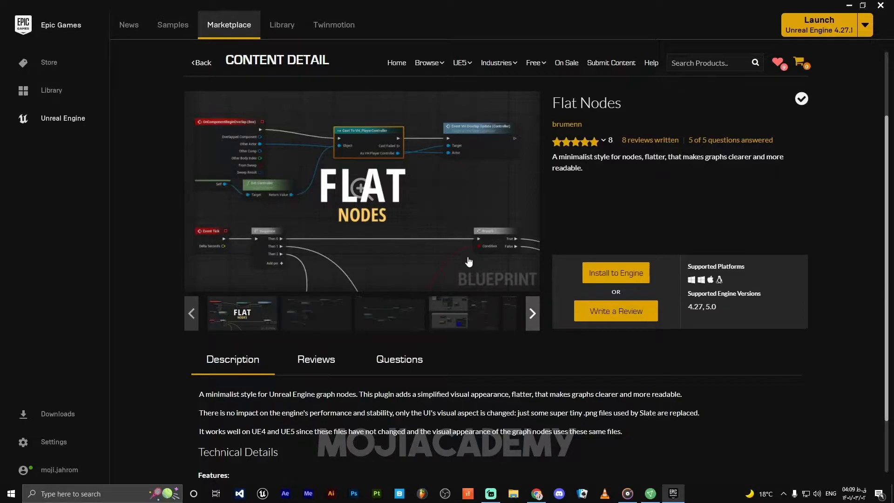
{"action": "scroll", "scroll_direction": "up", "scroll_amount": 3}
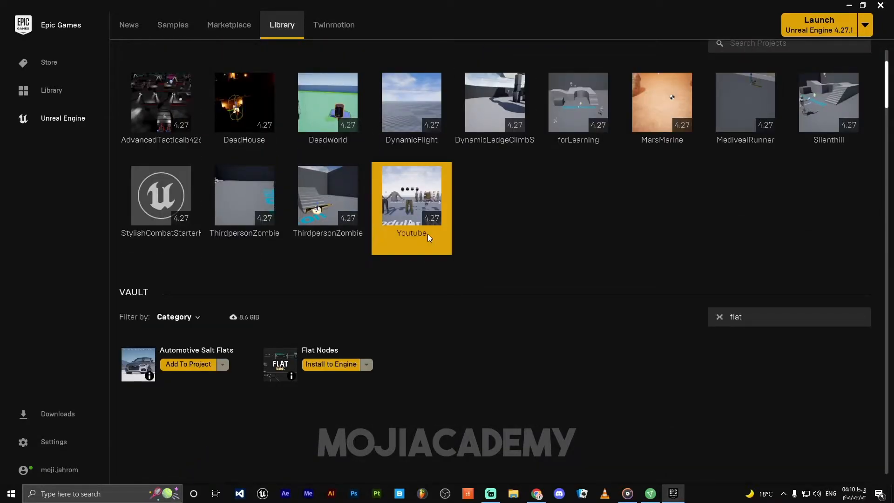
Launch the Youtube project so it opens in the Unreal Engine 4.27 editor.
{"action": "left_click", "coordinate": [817, 24]}
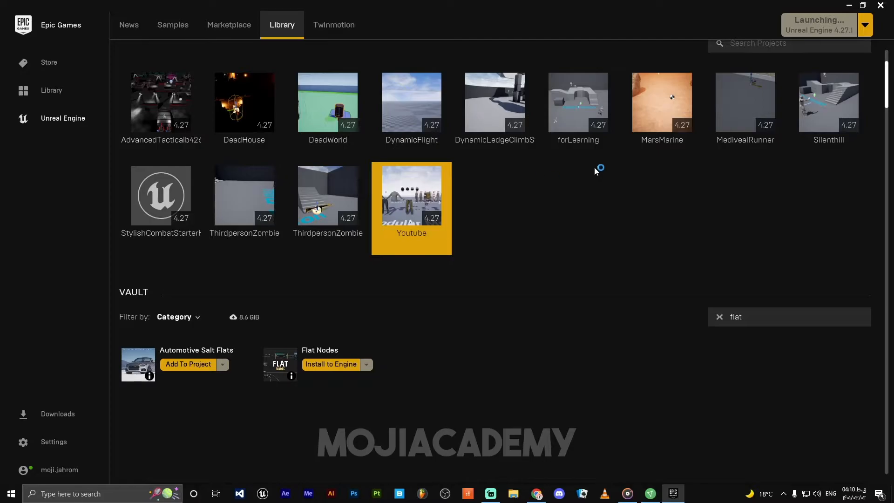
{"action": "left_click", "coordinate": [847, 6]}
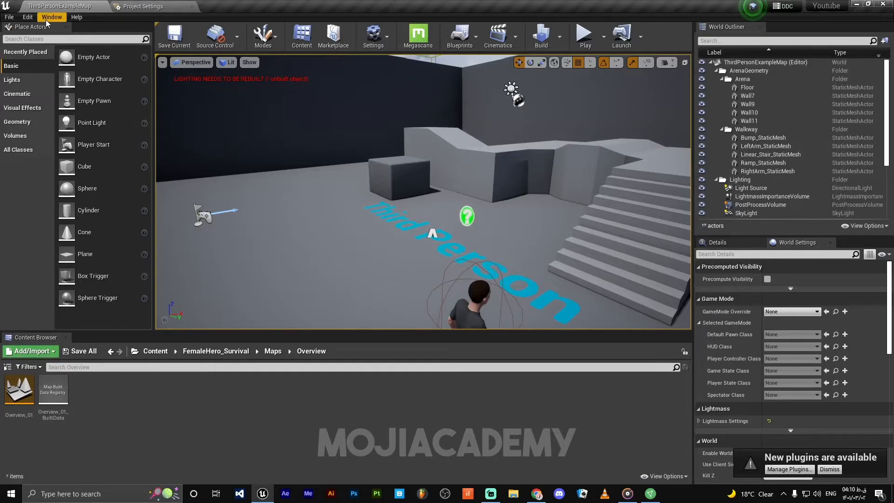
Enable Flat Nodes in the Installed plugins list and restart the editor to apply it.
{"action": "left_click", "coordinate": [789, 468]}
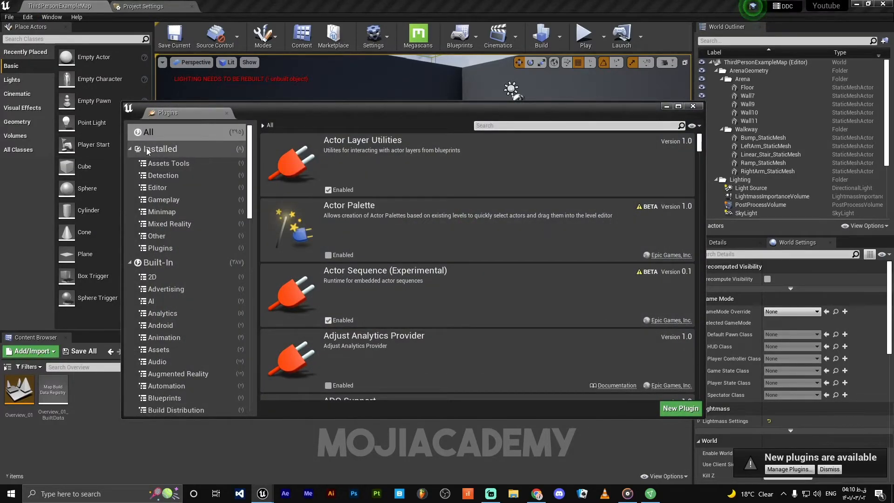
{"action": "left_click", "coordinate": [160, 149]}
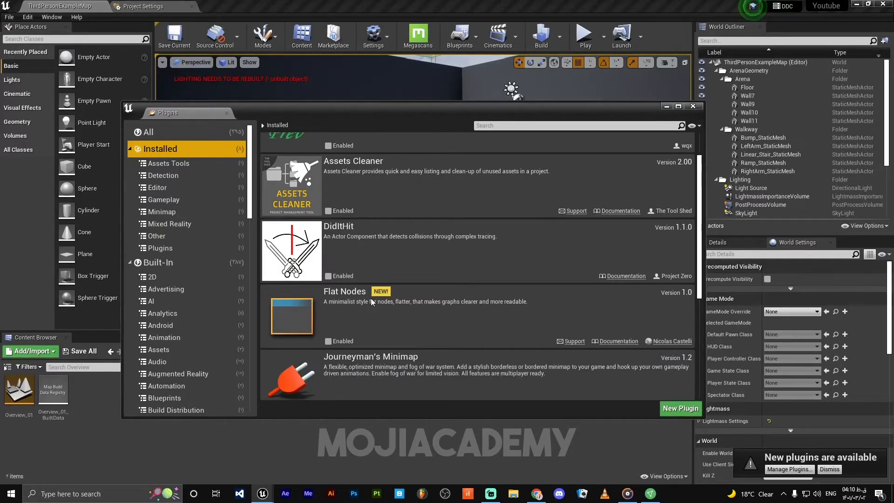
{"action": "scroll", "scroll_direction": "down", "scroll_amount": 3}
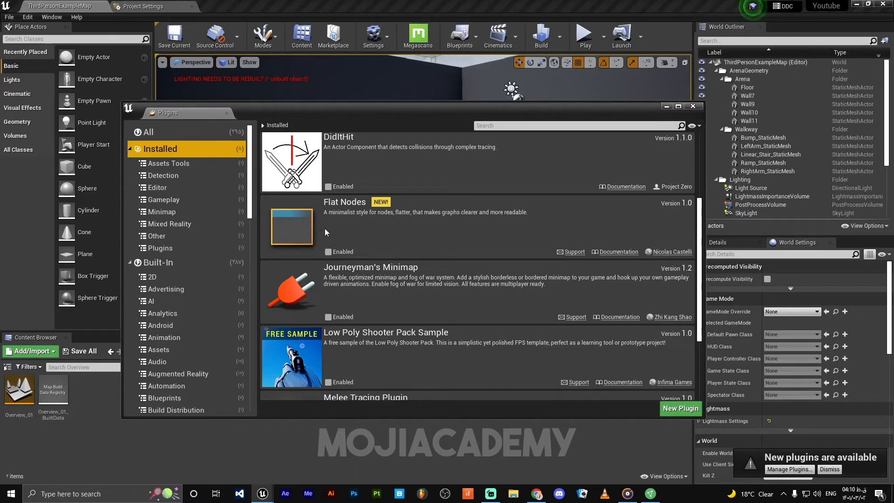
{"action": "left_click", "coordinate": [328, 252]}
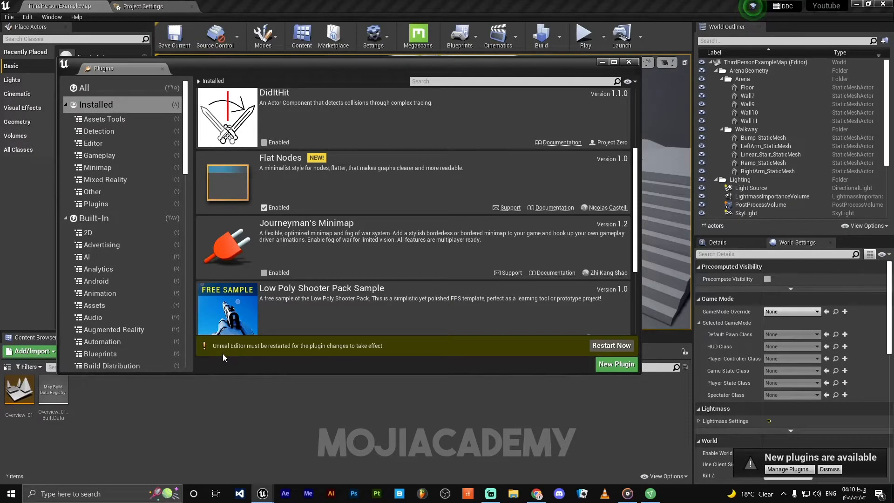
{"action": "mouse_move", "coordinate": [271, 352]}
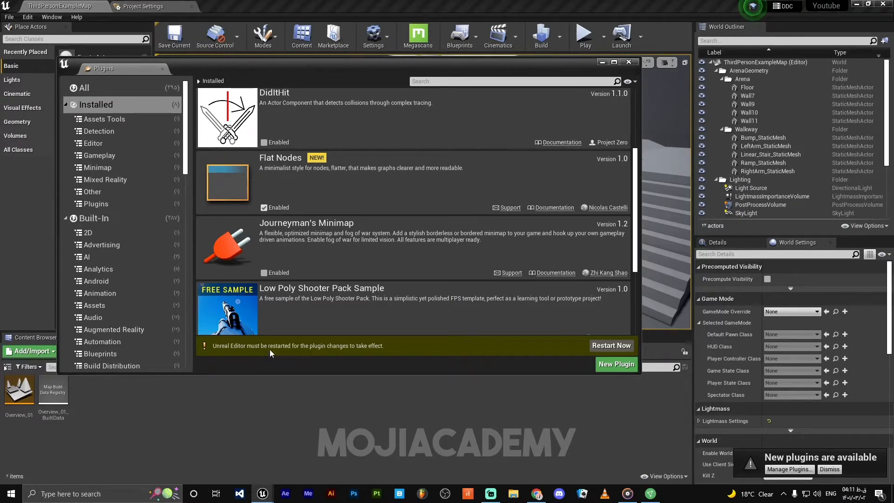
{"action": "mouse_move", "coordinate": [365, 354]}
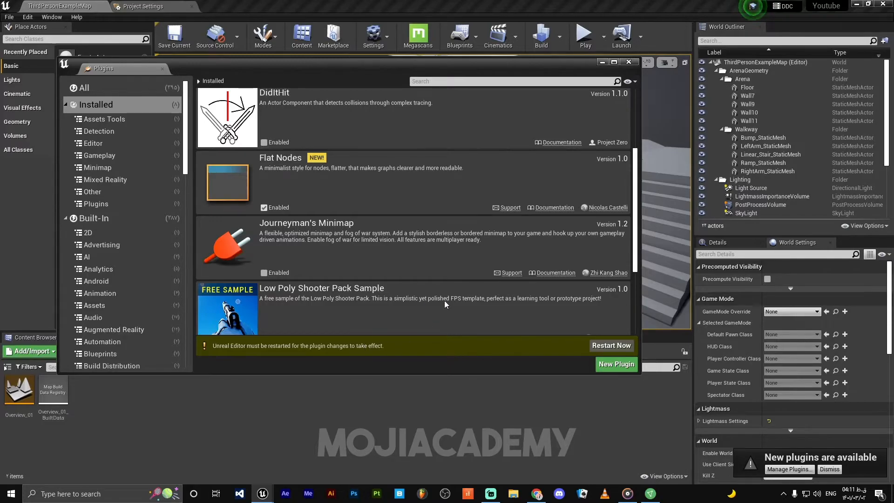
{"action": "mouse_move", "coordinate": [610, 346]}
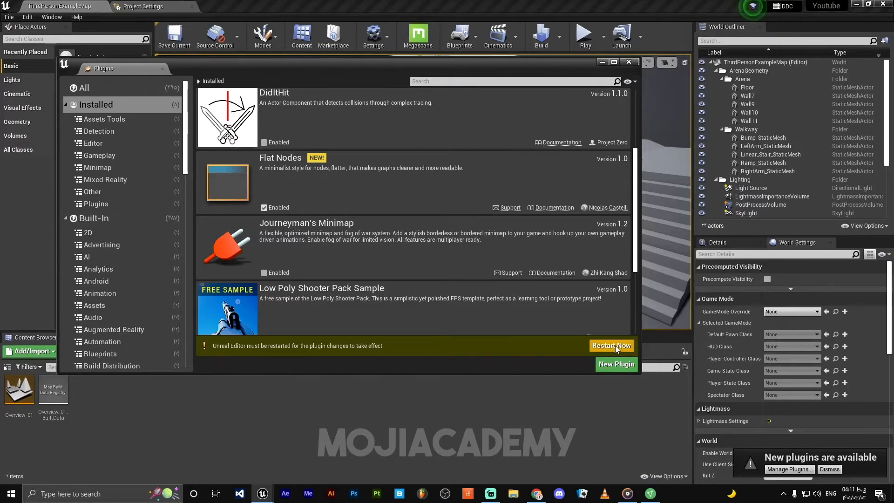
{"action": "left_click", "coordinate": [611, 345]}
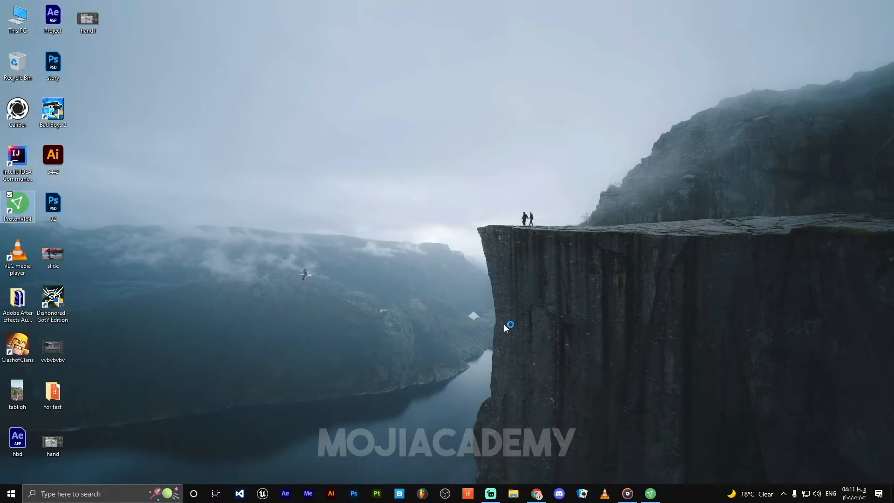
Dismiss the Plugins window in the relaunched editor to show the level viewport.
{"action": "left_click", "coordinate": [261, 493]}
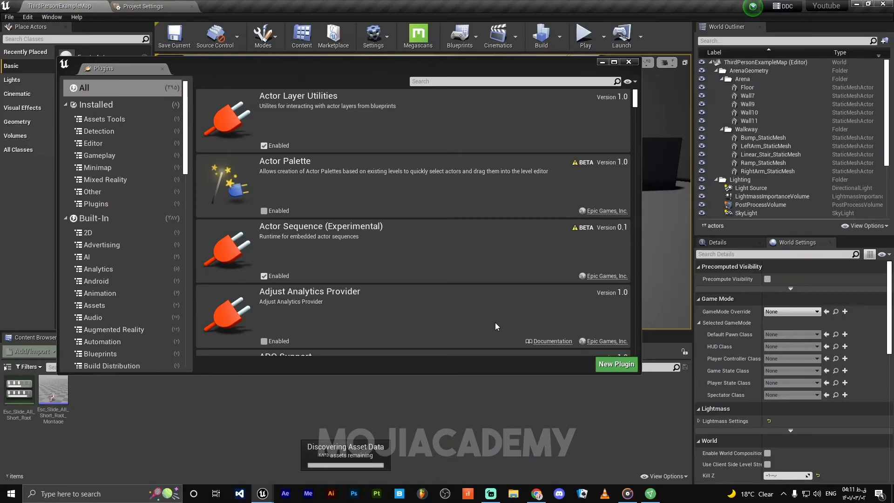
{"action": "left_click", "coordinate": [628, 61]}
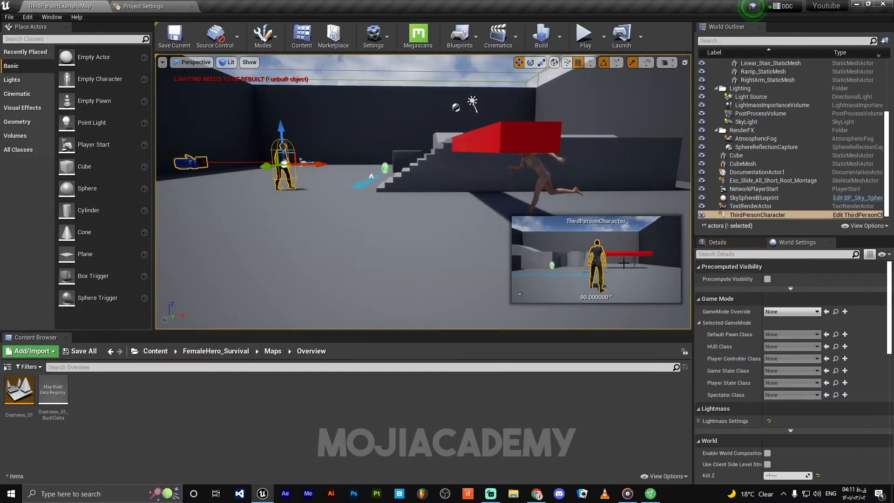
Edit ThirdPersonCharacter from the World Outliner and maximize its blueprint Event Graph.
{"action": "left_click", "coordinate": [855, 214]}
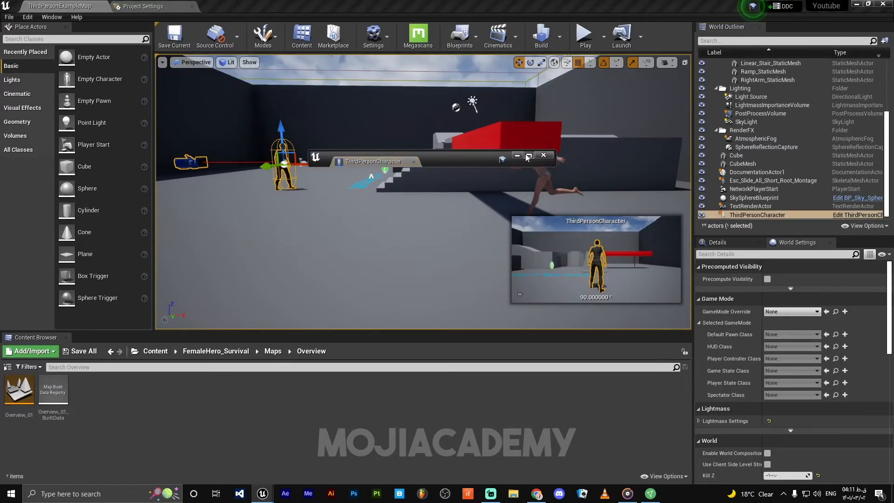
{"action": "left_click", "coordinate": [527, 156]}
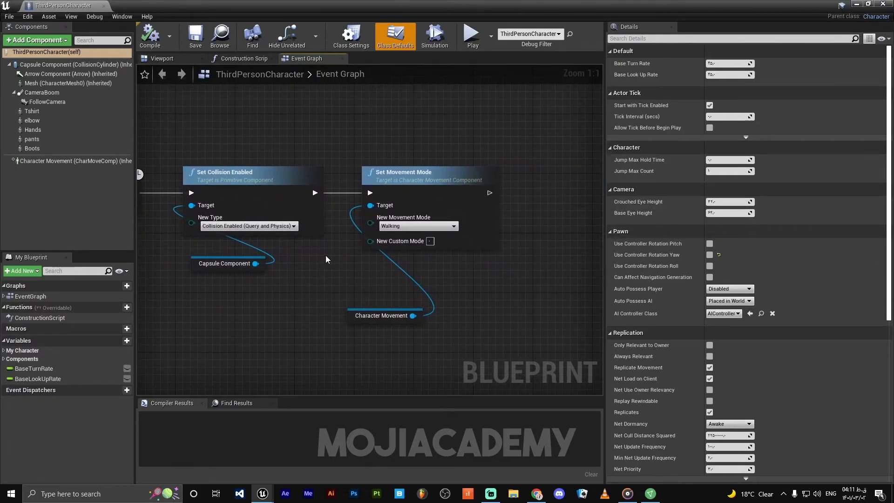
{"action": "scroll", "scroll_direction": "down", "scroll_amount": 3}
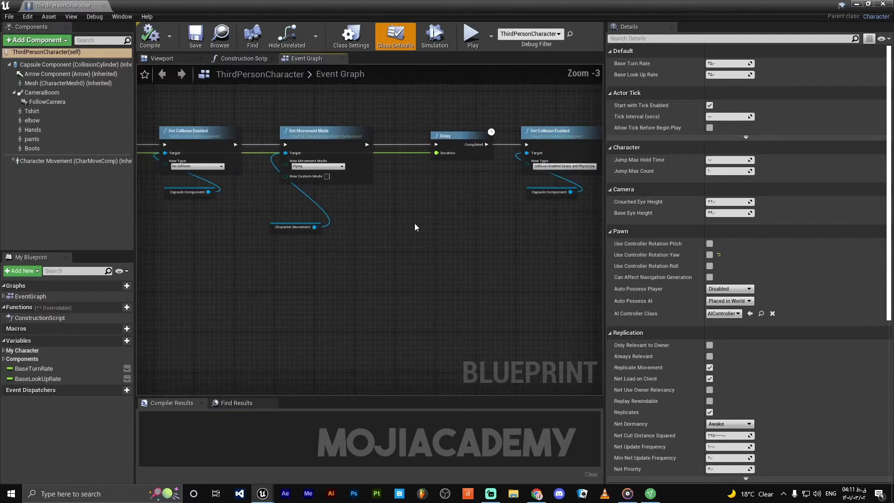
{"action": "scroll", "scroll_direction": "up", "scroll_amount": 3}
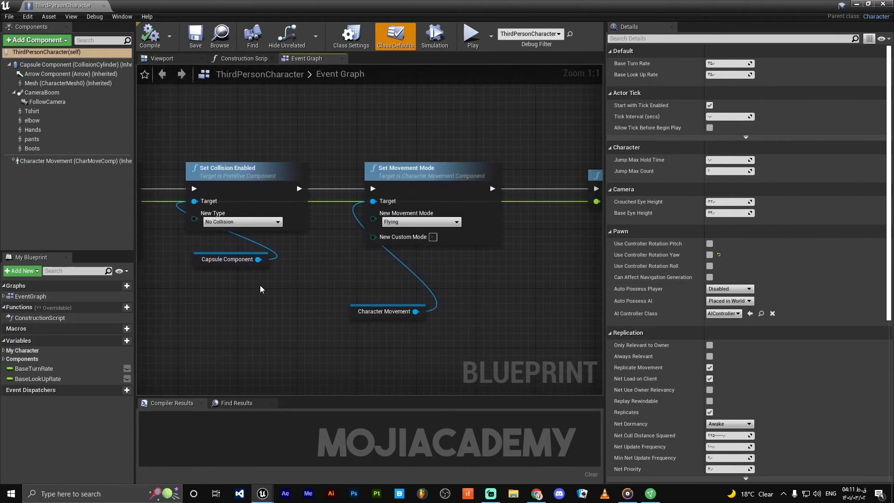
{"action": "mouse_move", "coordinate": [301, 284]}
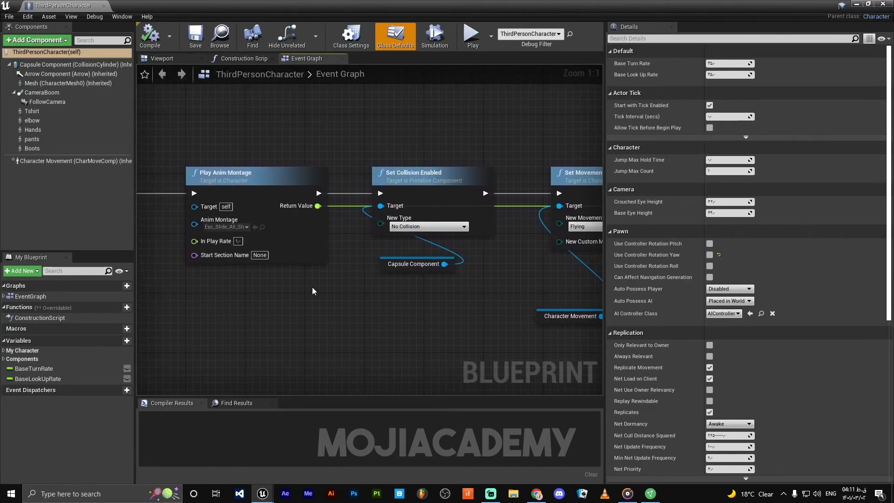
{"action": "scroll", "scroll_direction": "down", "scroll_amount": 3}
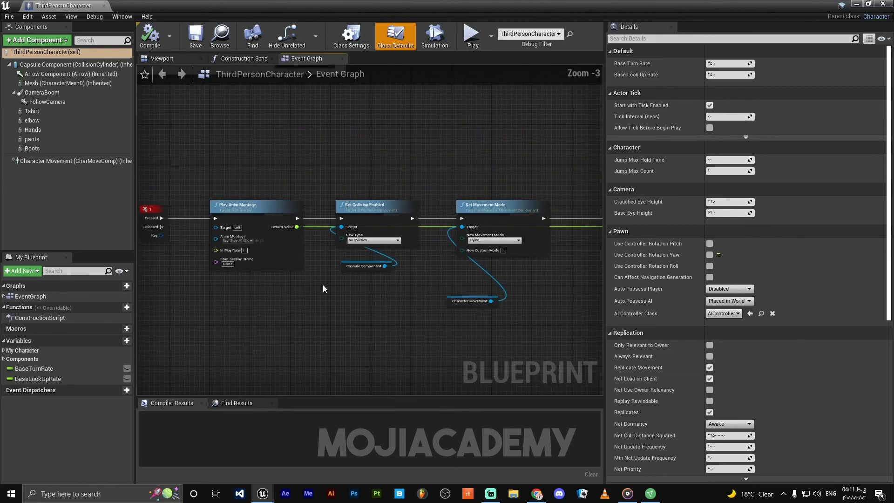
{"action": "scroll", "scroll_direction": "up", "scroll_amount": 3}
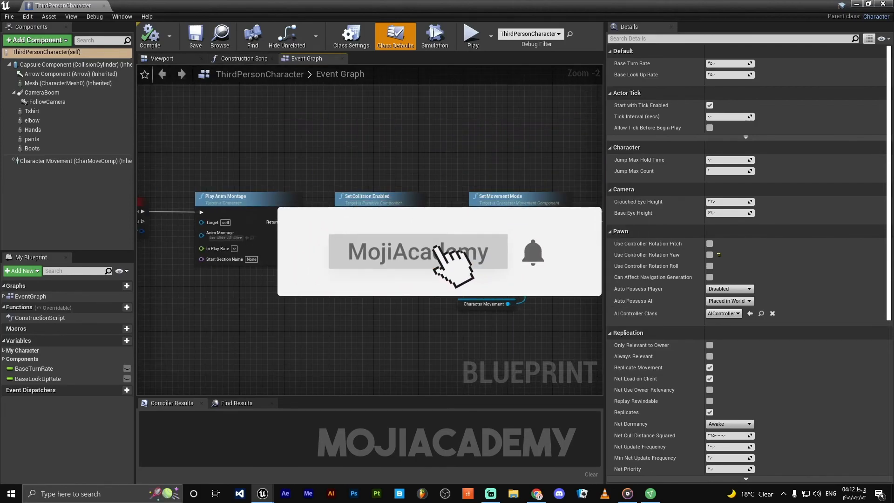
{"action": "mouse_move", "coordinate": [333, 330]}
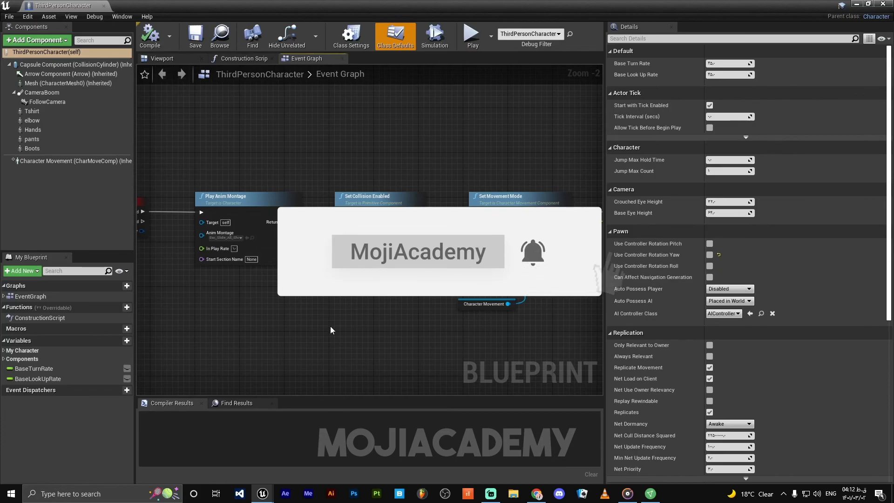